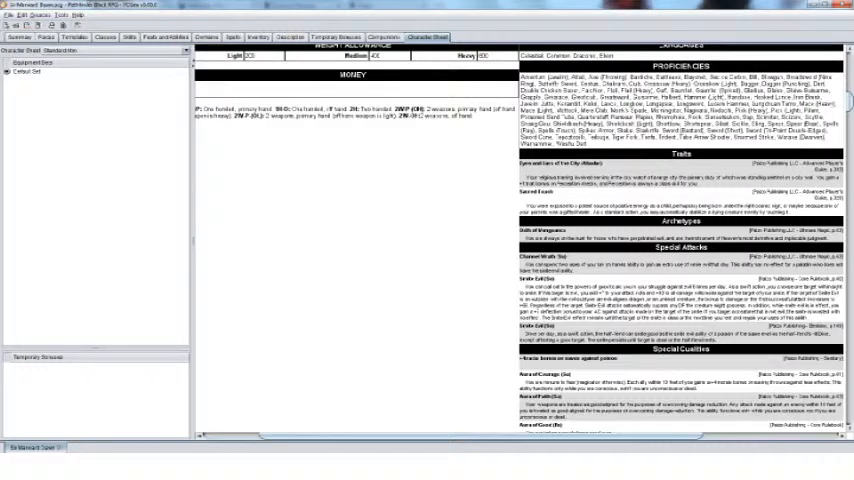
Scroll the Roll20 chat log down to the rolls totaling 9, 10 and 50
{"action": "scroll", "scroll_direction": "down", "scroll_amount": 3}
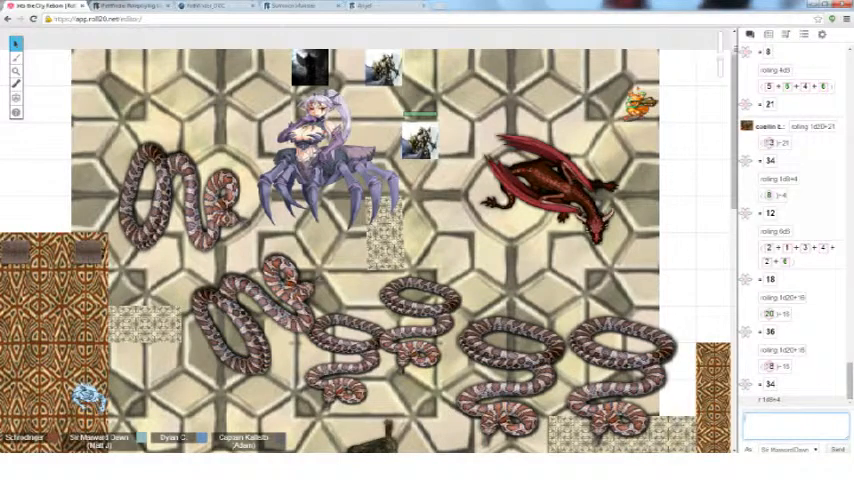
{"action": "scroll", "scroll_direction": "down", "scroll_amount": 3}
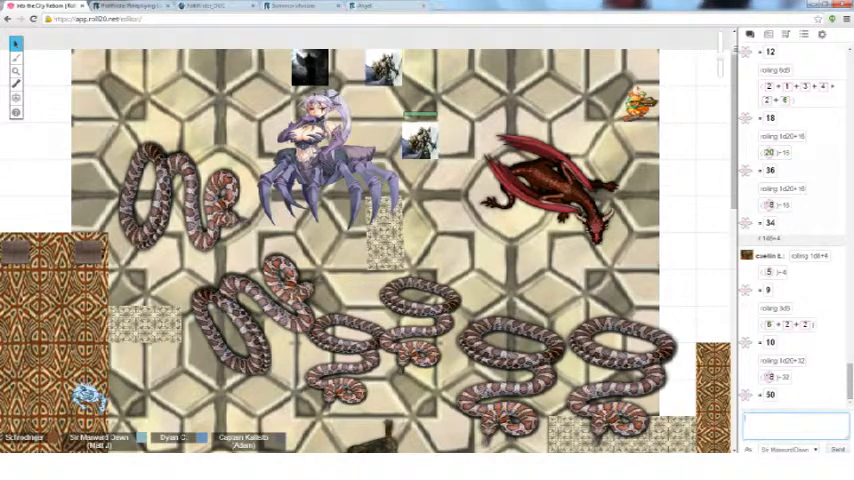
Scroll through the snake-fight chat rolls, ending at the 3d6+20 roll totaling 33
{"action": "scroll", "scroll_direction": "down", "scroll_amount": 3}
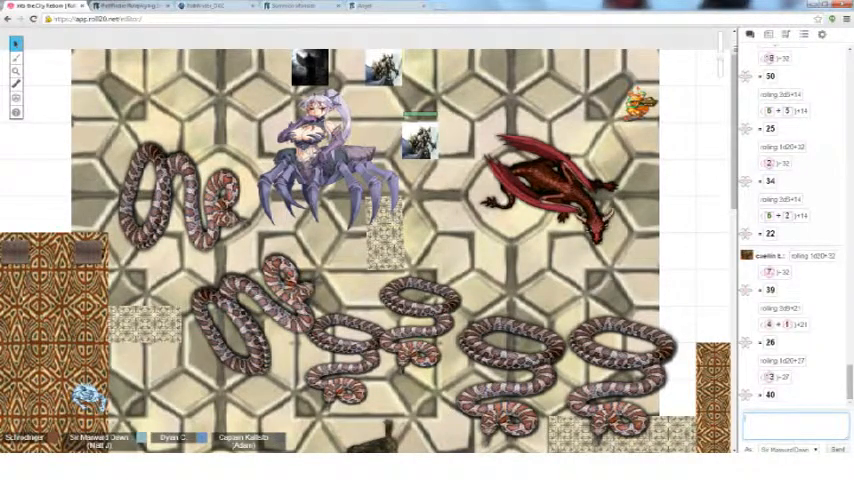
{"action": "scroll", "scroll_direction": "down", "scroll_amount": 3}
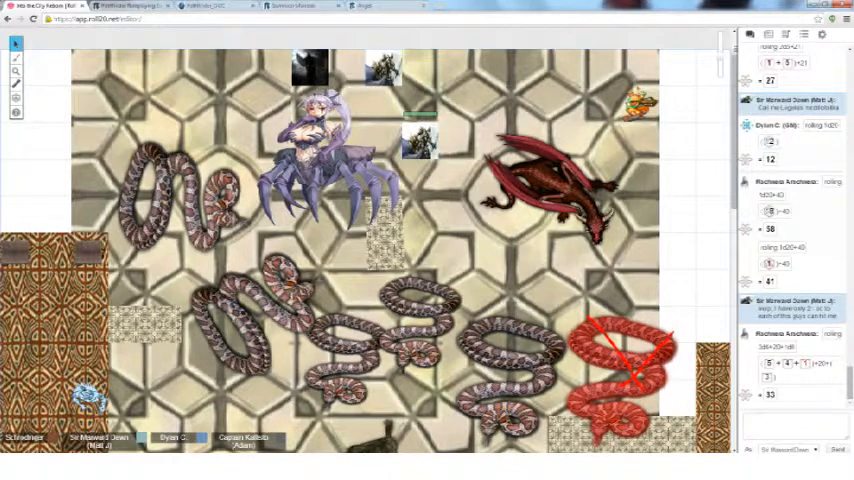
Open the Journal list and select Sir Marward Dawn's character entry
{"action": "left_click", "coordinate": [767, 34]}
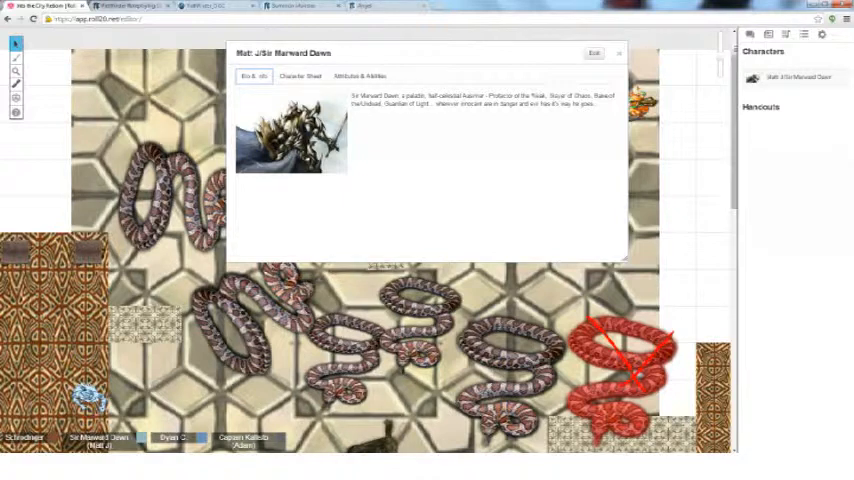
{"action": "left_click", "coordinate": [620, 54]}
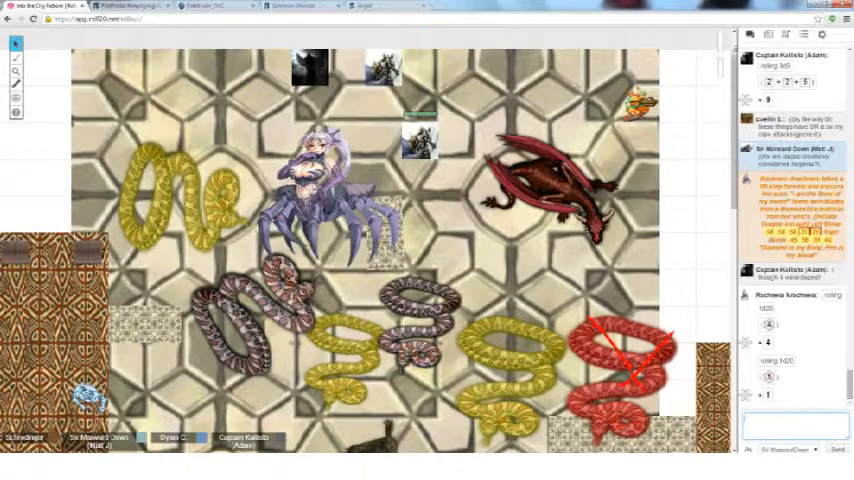
Scroll the chat down to the d20+40 attack rolls totaling 55, 59, 54, 47 and 49
{"action": "scroll", "scroll_direction": "down", "scroll_amount": 3}
{"action": "type", "text": "WHY CANT I HOLD ALL THESE "}
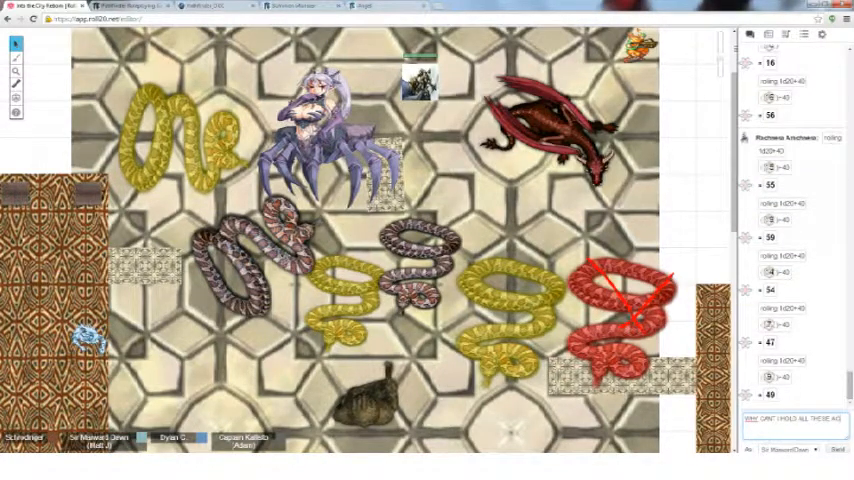
Type the chat message 'ACTION!'
{"action": "type", "text": "ACTION!"}
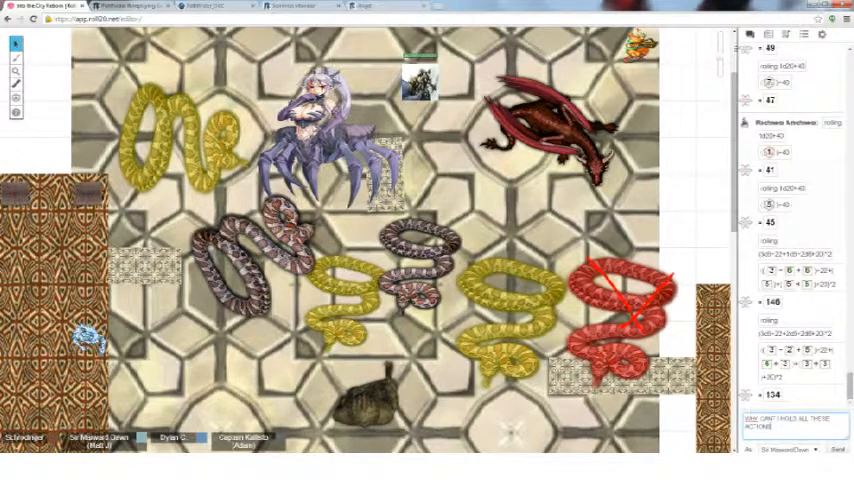
{"action": "scroll", "scroll_direction": "down", "scroll_amount": 3}
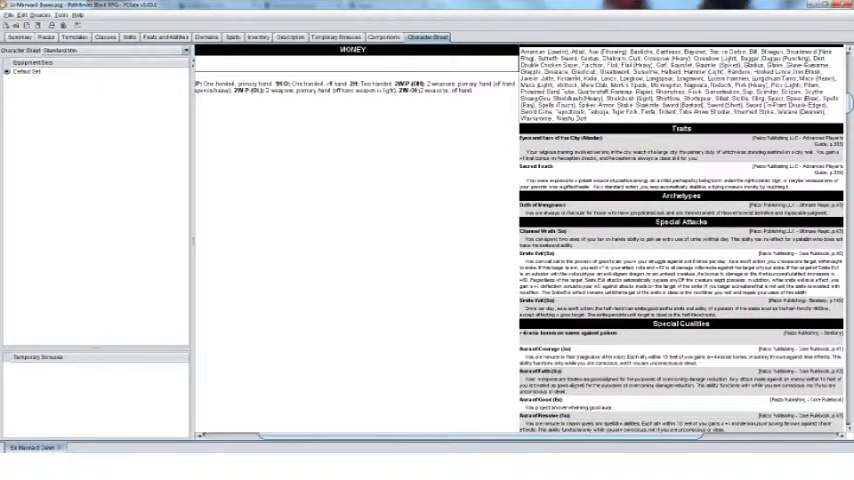
Scroll the PCGen sheet to special qualities like Celestial Spirit, Code of Conduct and Lay on Hands
{"action": "scroll", "scroll_direction": "down", "scroll_amount": 3}
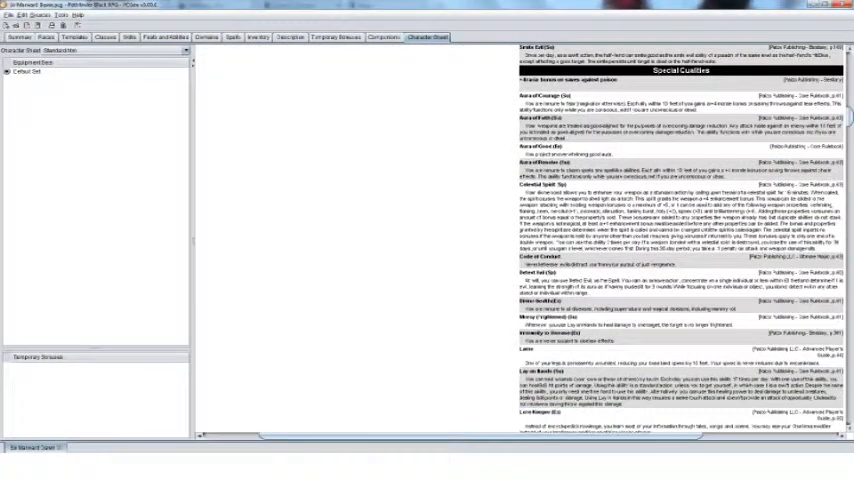
{"action": "scroll", "scroll_direction": "up", "scroll_amount": 3}
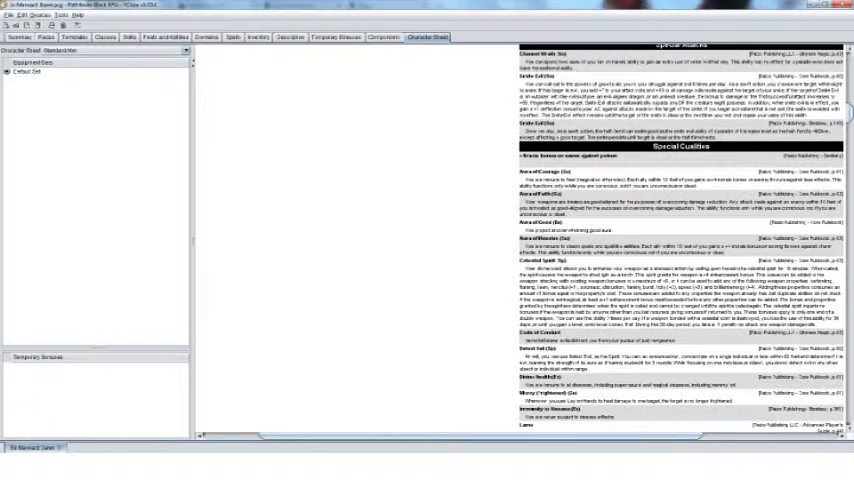